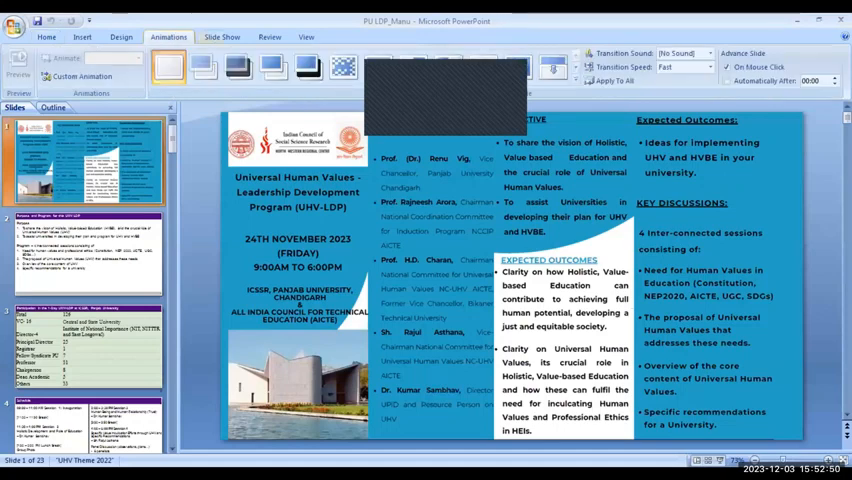
left_click(222, 37)
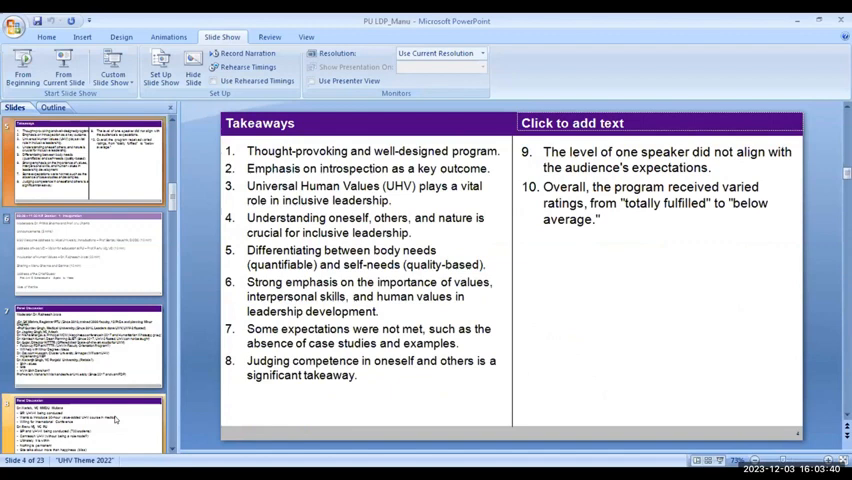
left_click(85, 425)
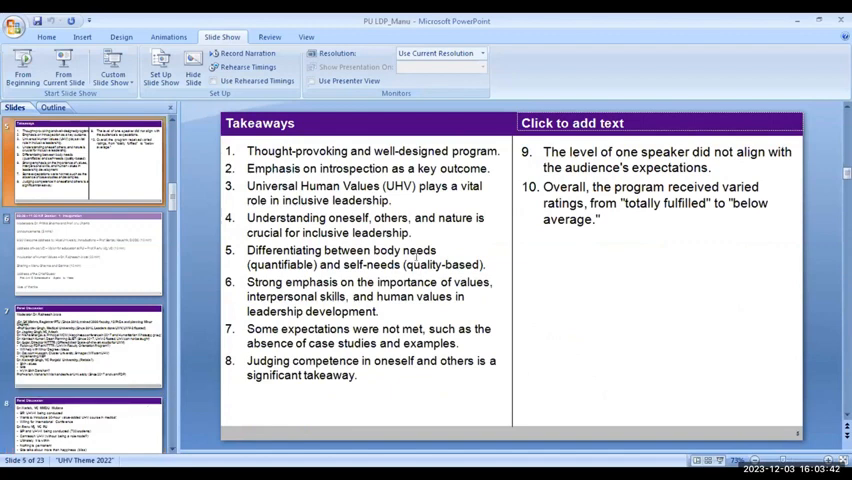